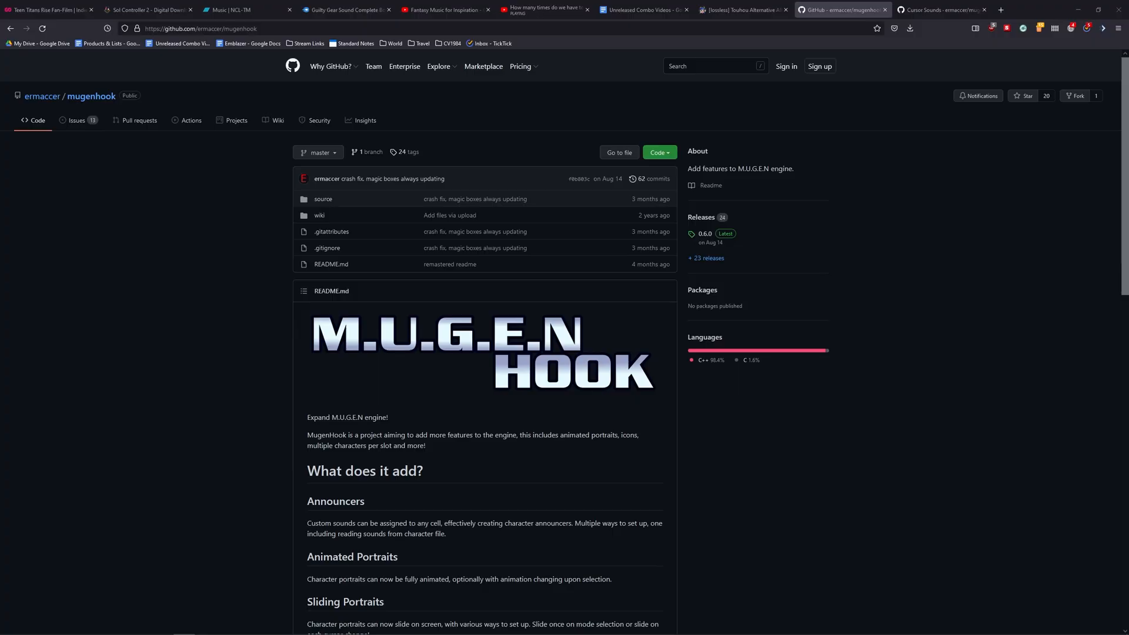
Extract Ultimate-ASI-Loader.zip's dinput8.dll into the mugen-1.1b1 folder.
scroll(down, 3)
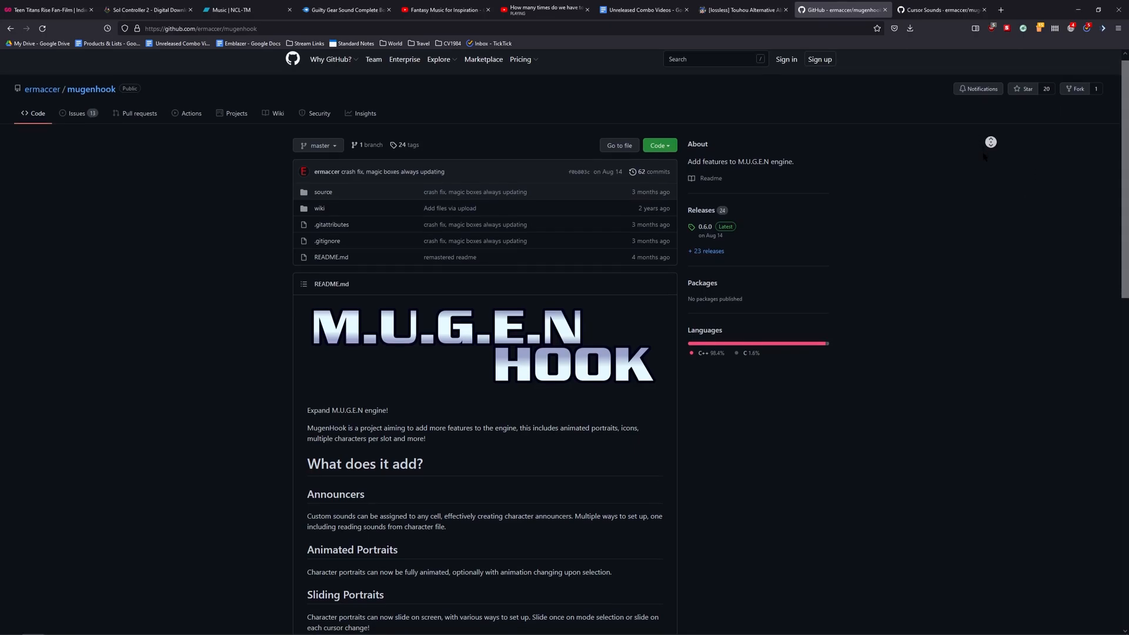
scroll(down, 3)
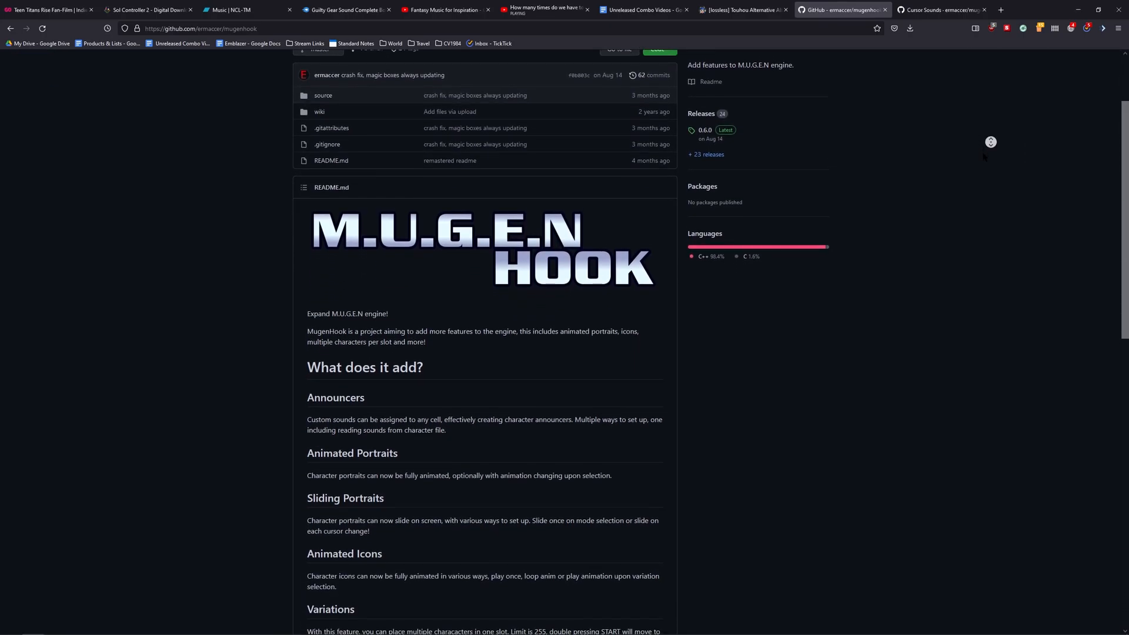
scroll(down, 3)
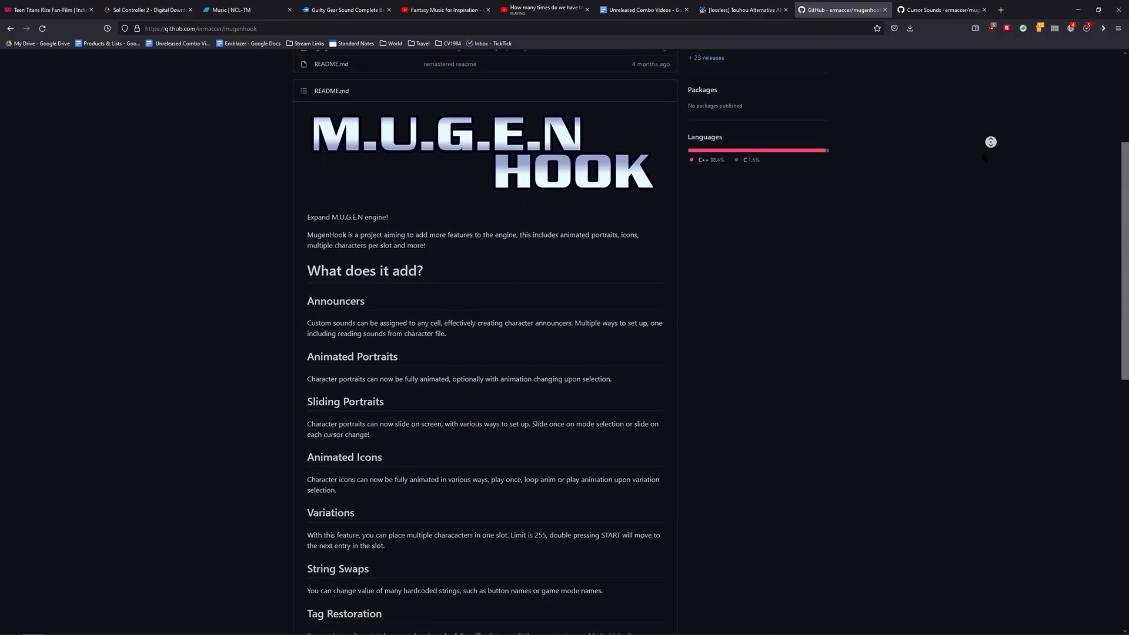
scroll(down, 3)
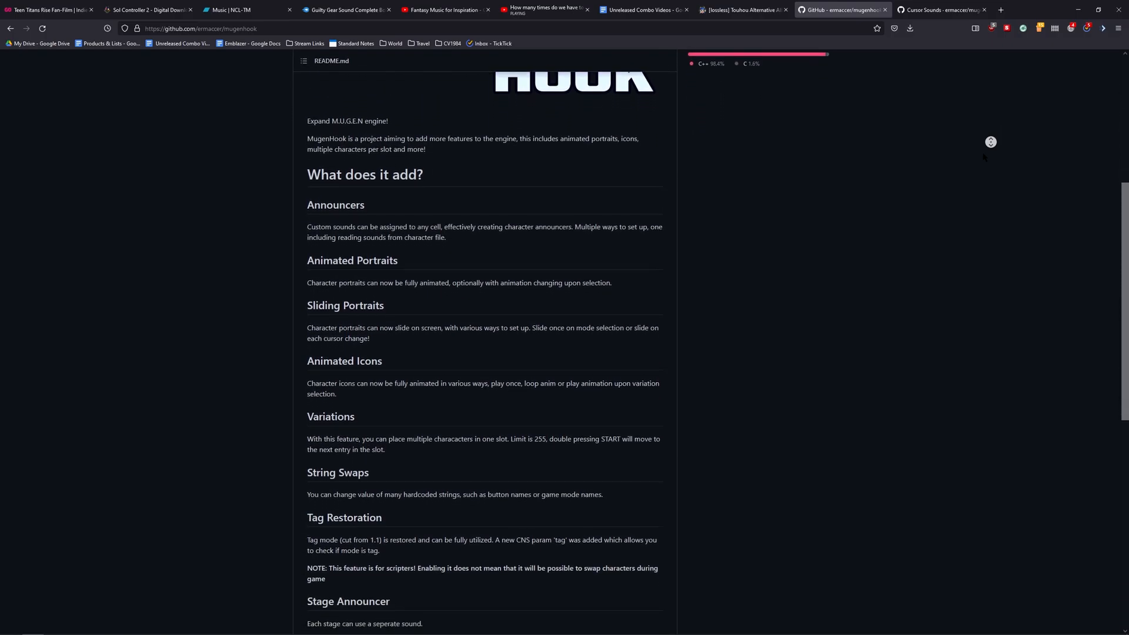
scroll(down, 3)
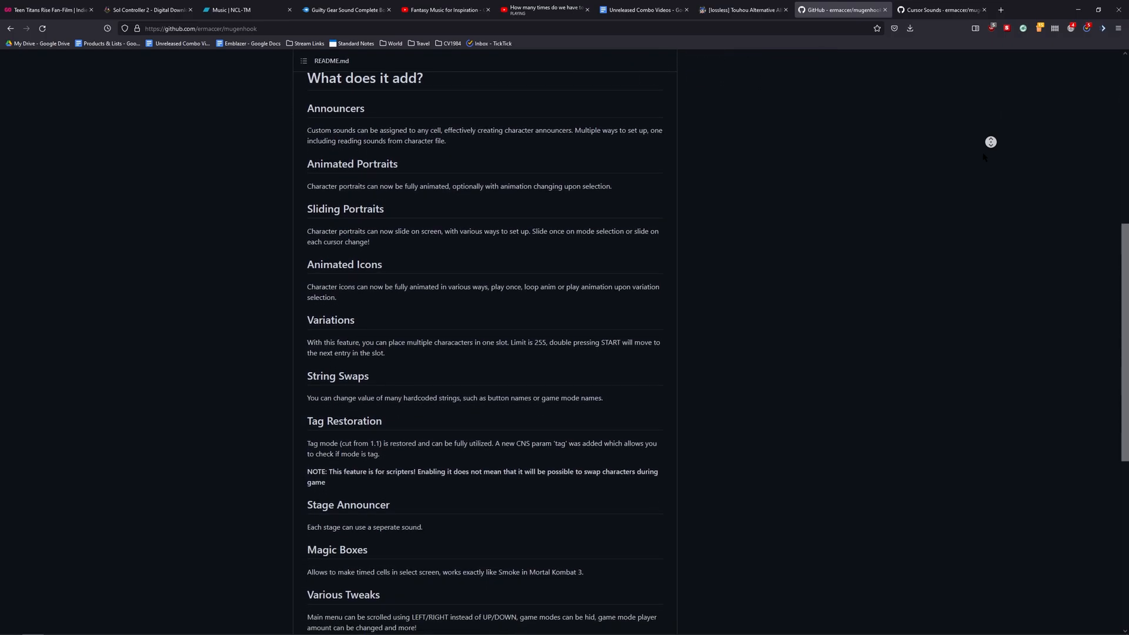
scroll(down, 3)
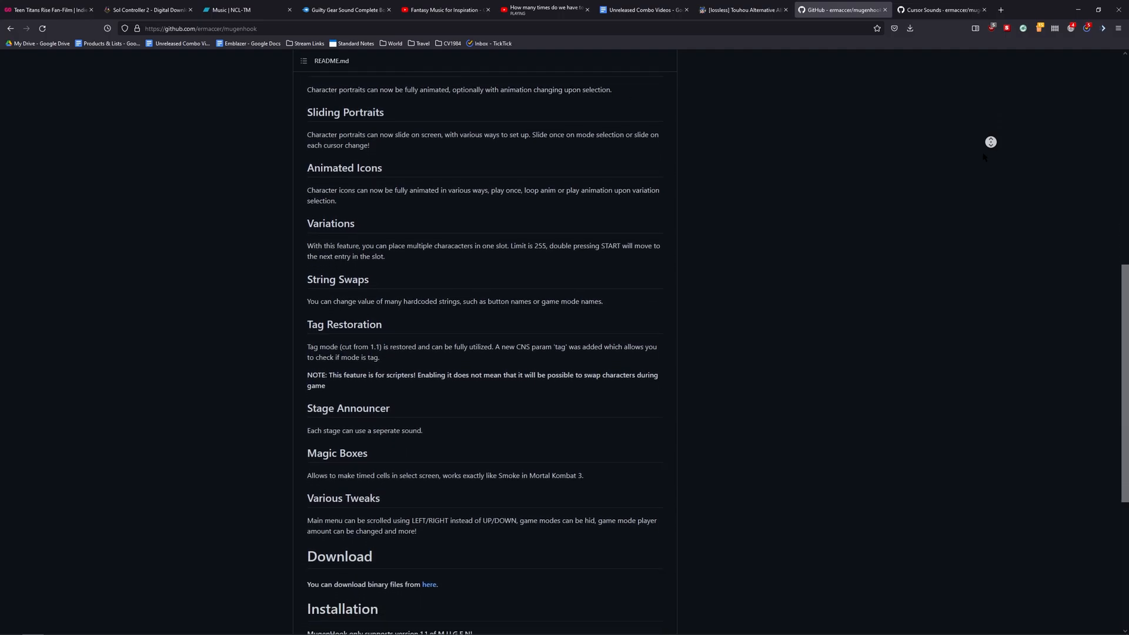
scroll(down, 3)
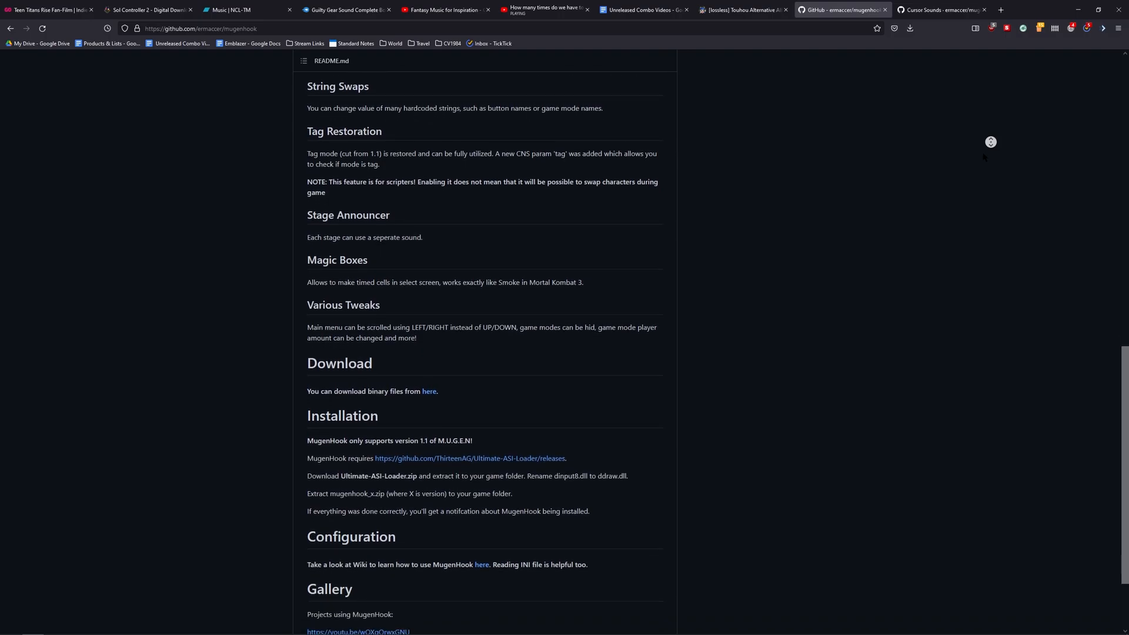
scroll(down, 3)
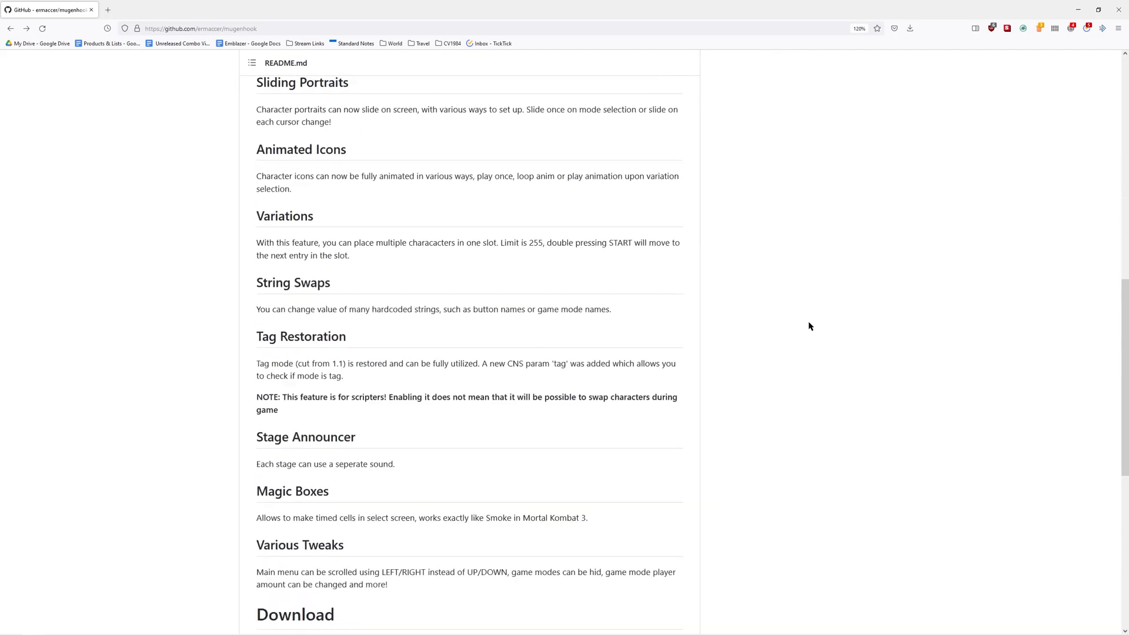
scroll(down, 3)
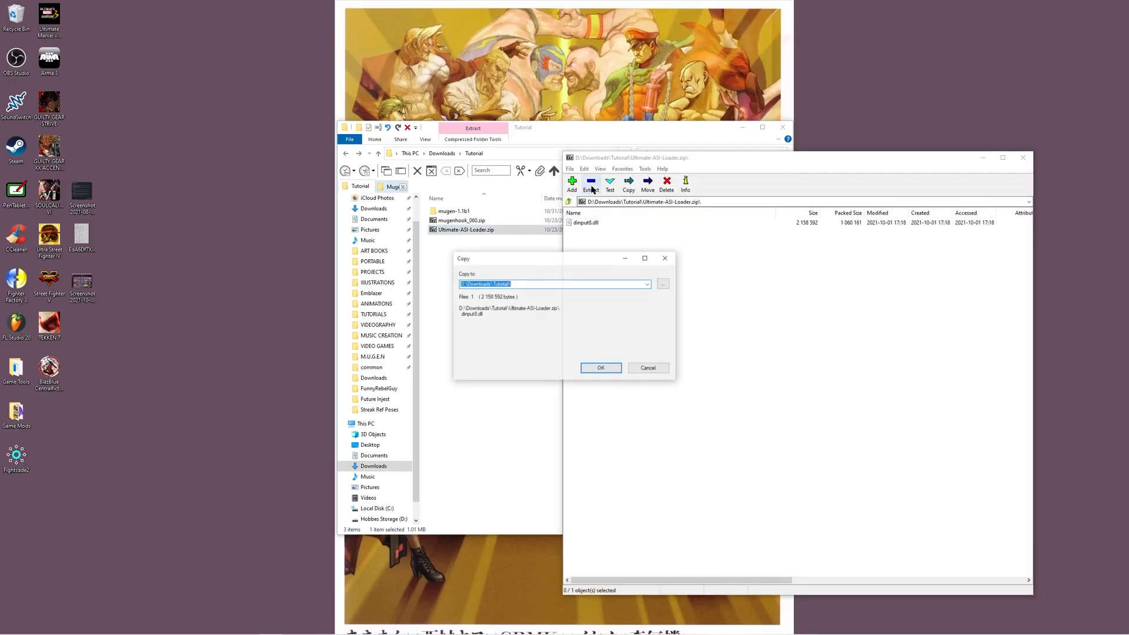
click(662, 283)
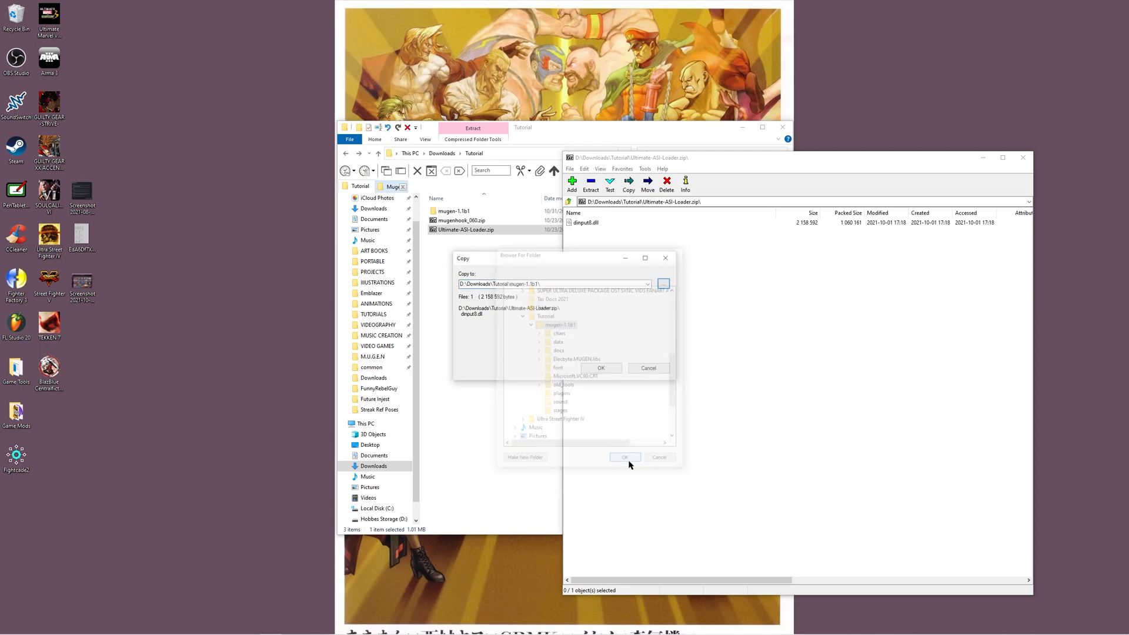
click(623, 458)
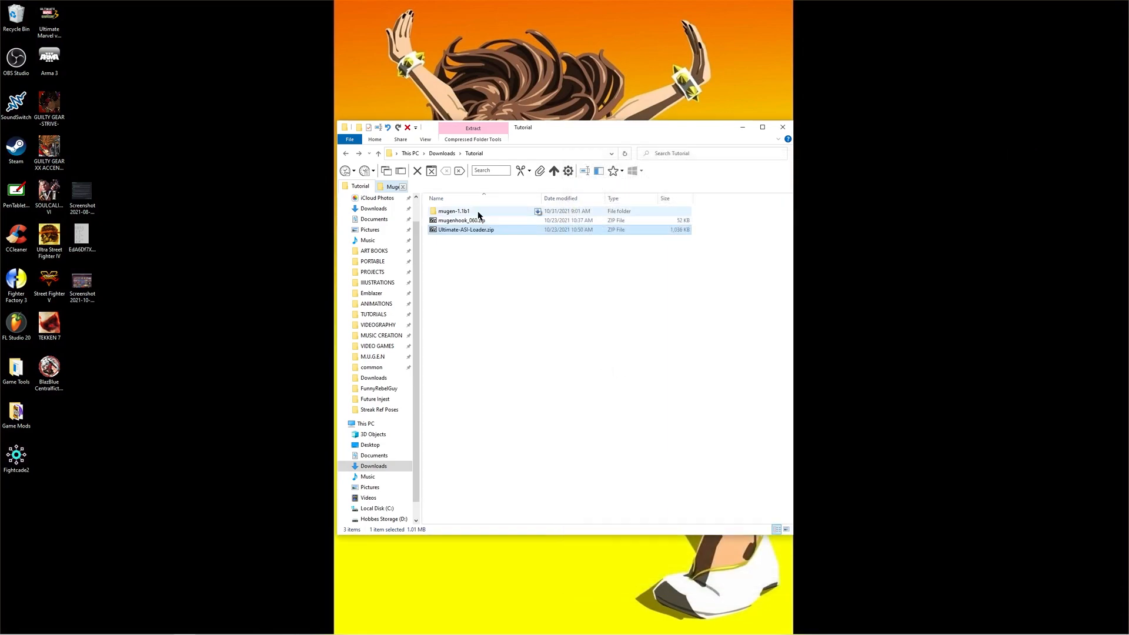
Extract mugenhook_060.zip (cfg, MugenHook.asi, mugenhook.ini, readme) into mugen-1.1b1.
double_click(454, 211)
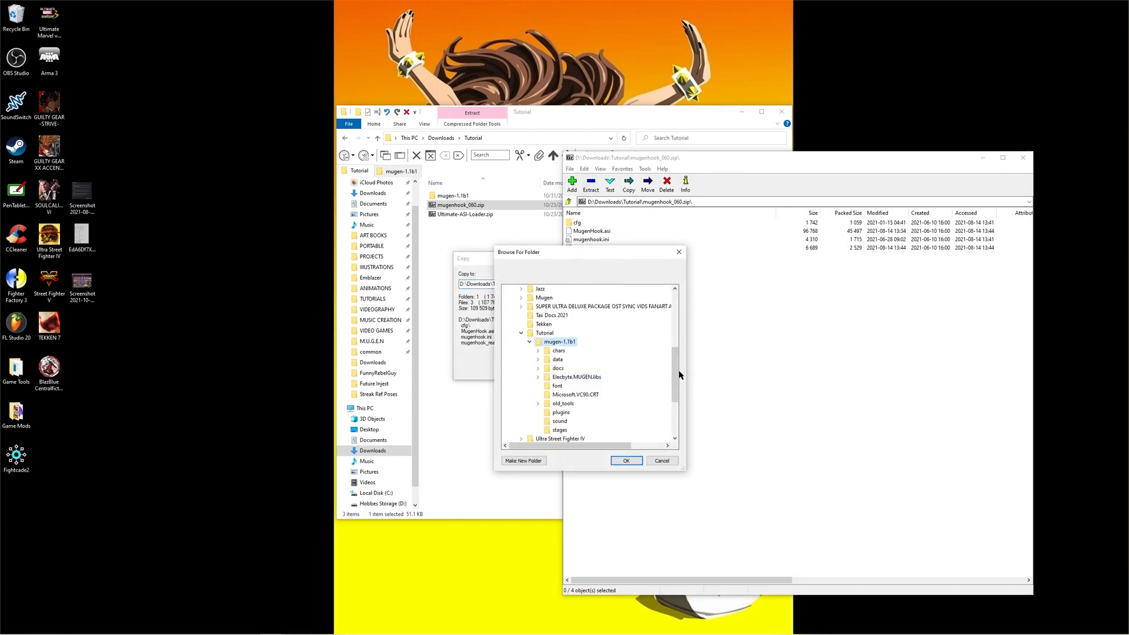
click(625, 460)
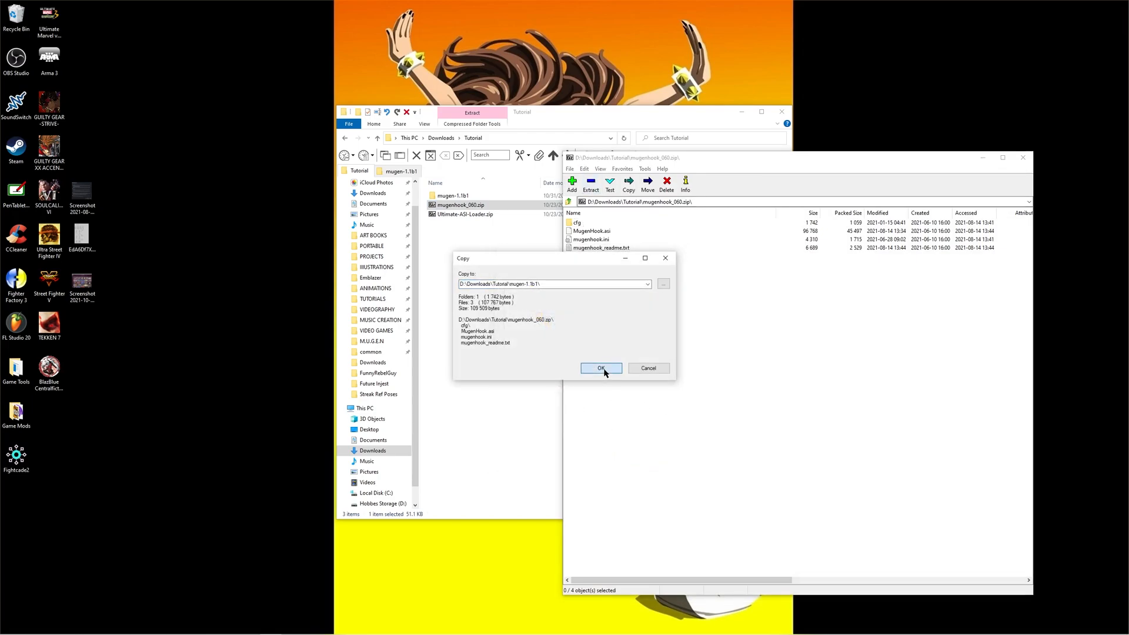
click(601, 368)
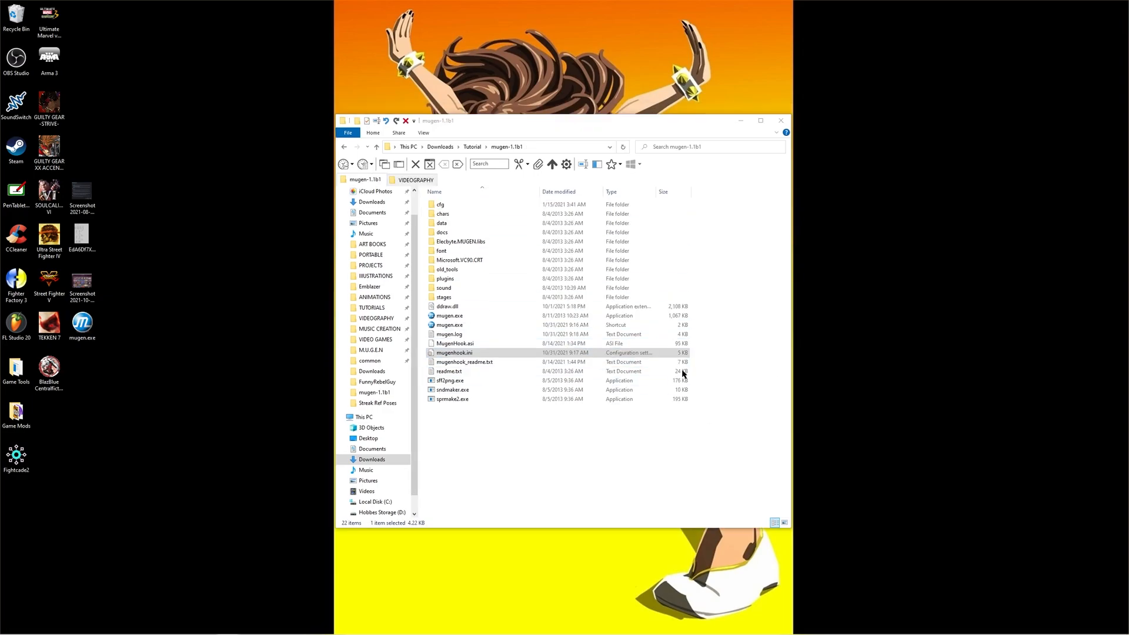
Rename dinput8.dll to ddraw.dll in mugen-1.1b1 and close the folder window.
double_click(454, 353)
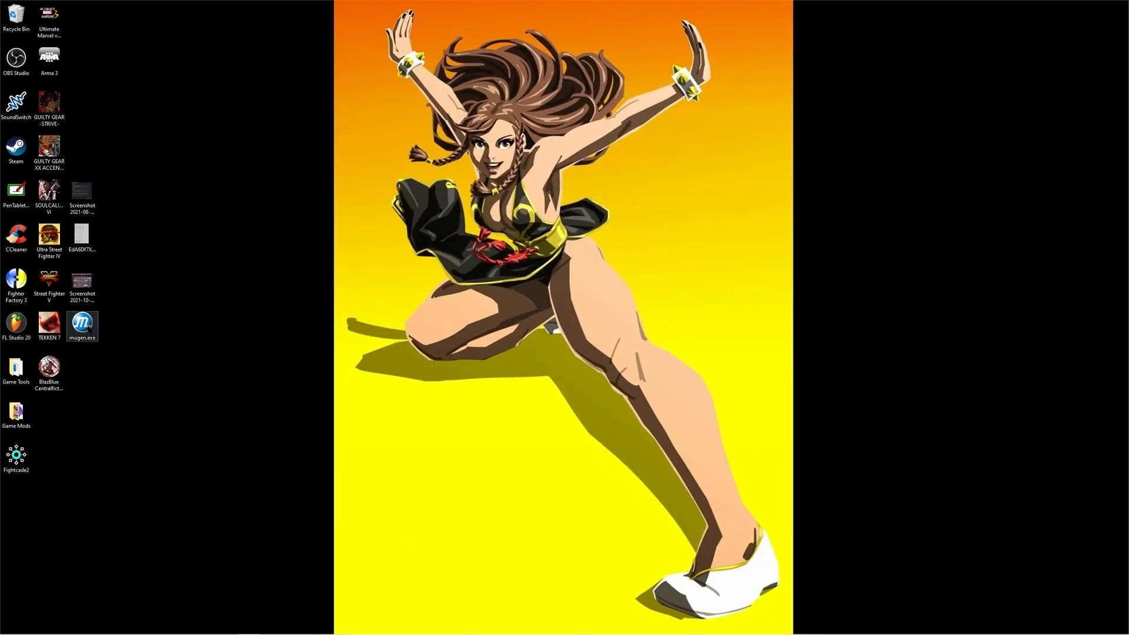
Launch mugen.exe from the desktop and acknowledge the MugenHook installed message.
double_click(81, 321)
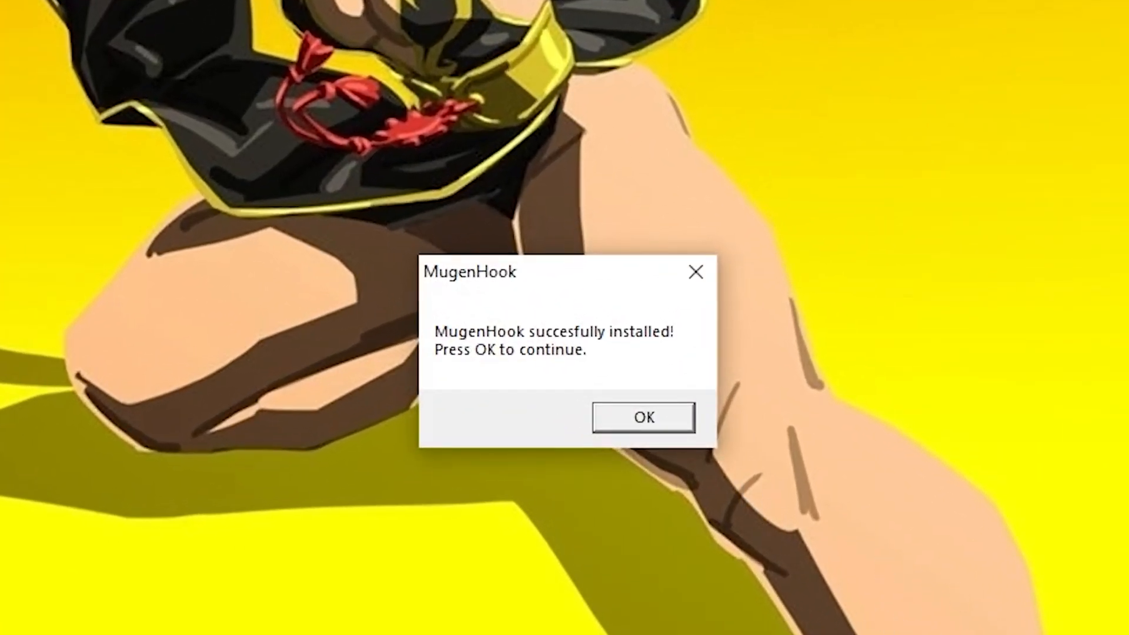
click(641, 416)
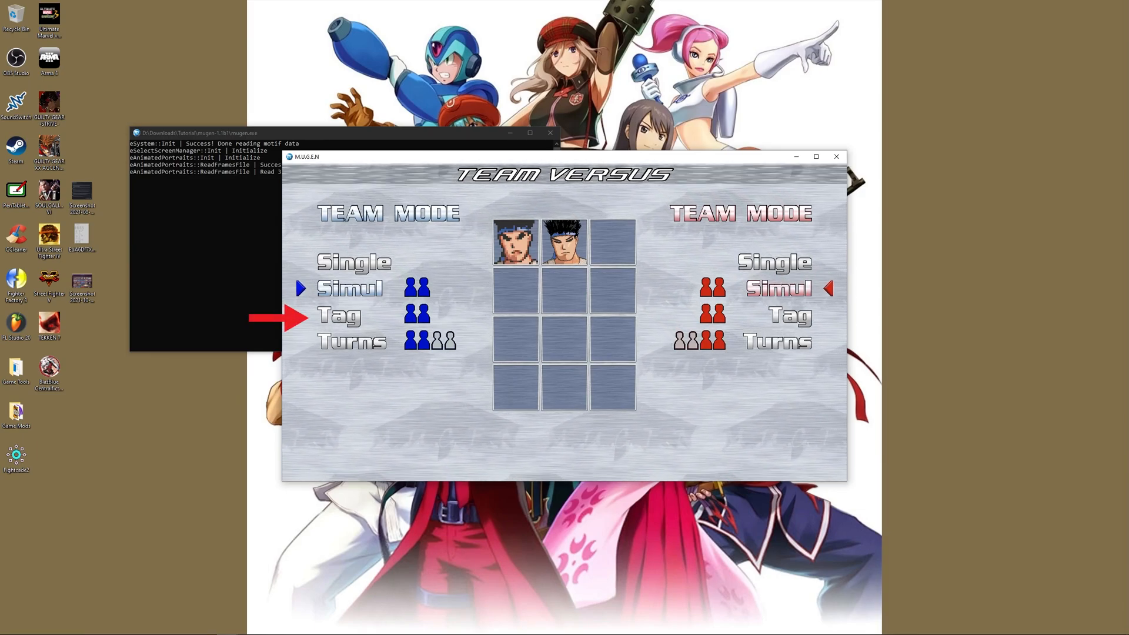
Exit the game and launch the other MUGEN build to its Team Versus select screen.
key(Down)
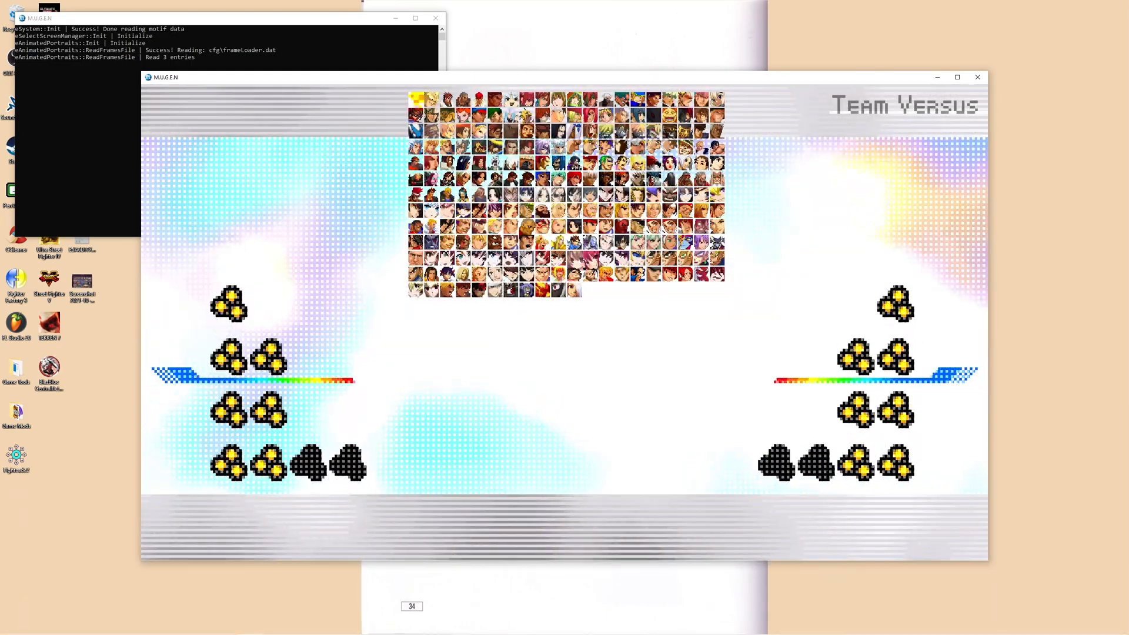
click(416, 98)
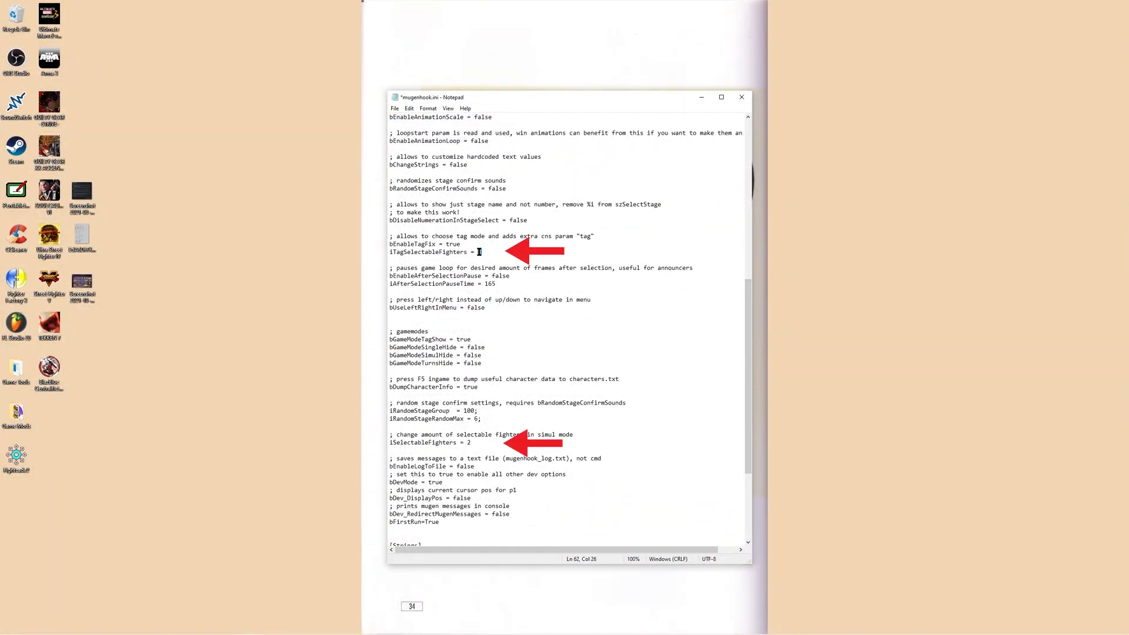
Set iTagSelectableFighters to 4 in mugenhook.ini and save the file.
text(4)
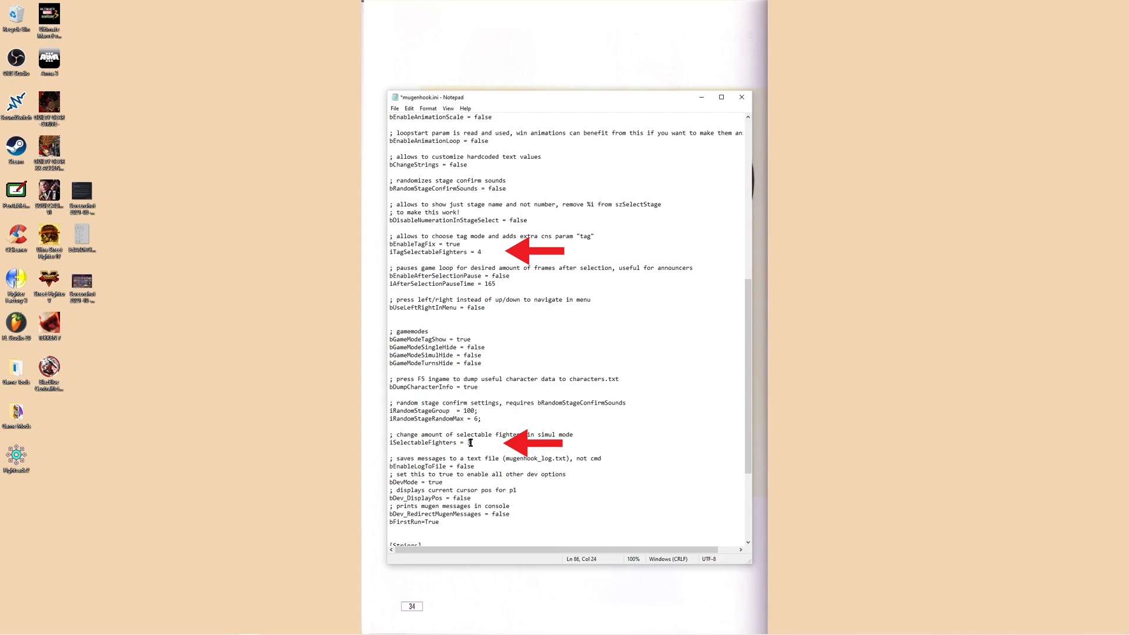
click(394, 108)
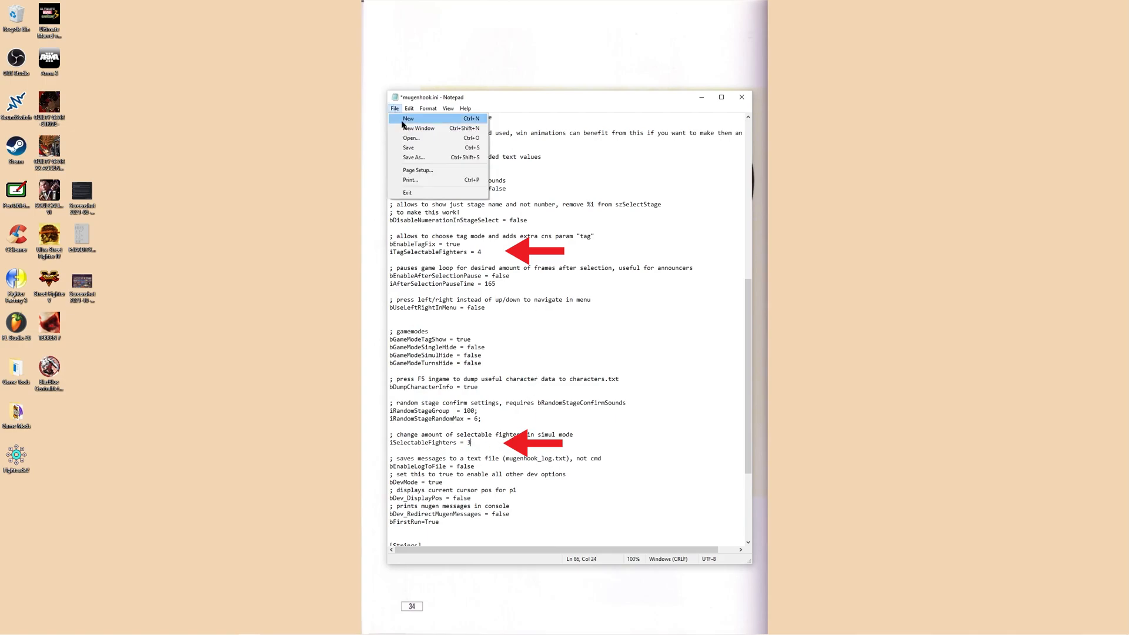
click(408, 149)
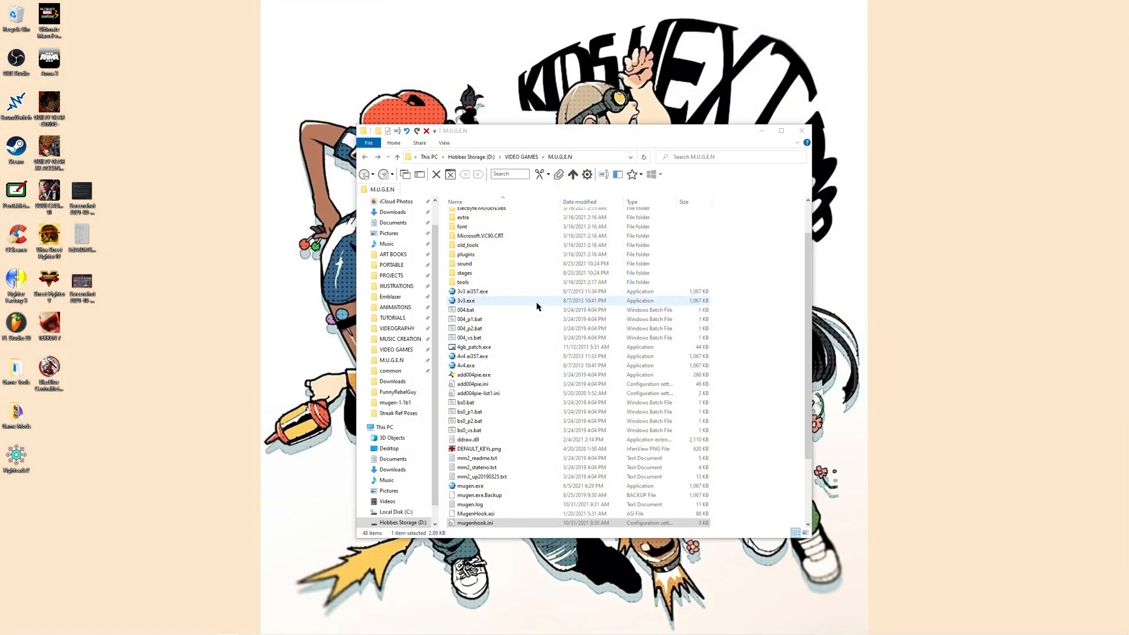
Select the 3v3 and 4v4 executables and reopen this installation's mugenhook.ini in Notepad.
click(466, 365)
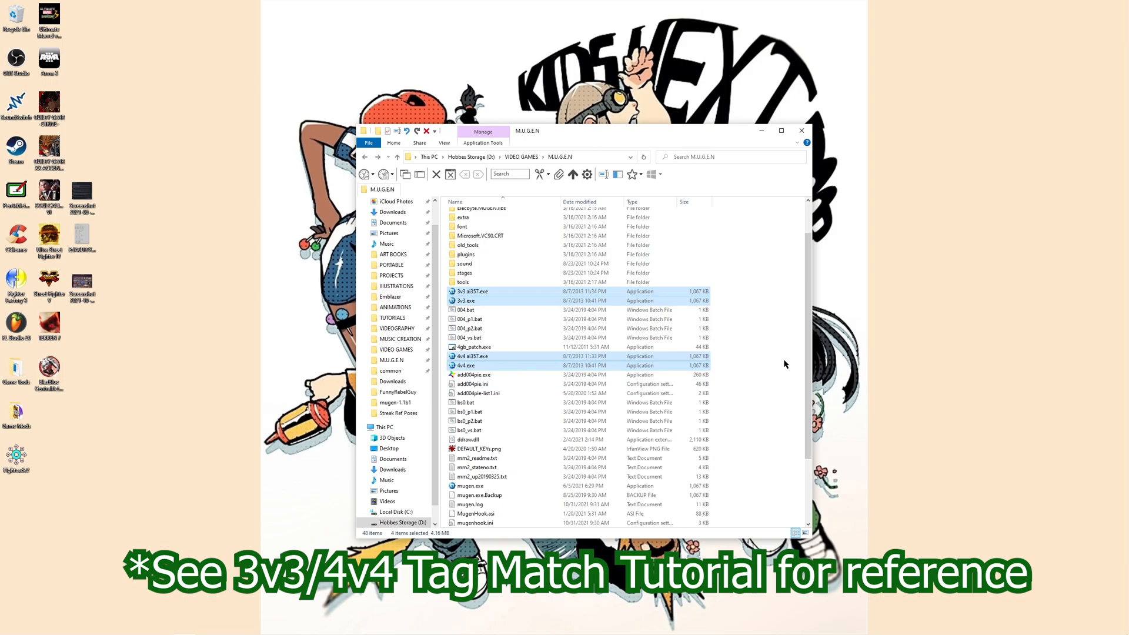
double_click(475, 522)
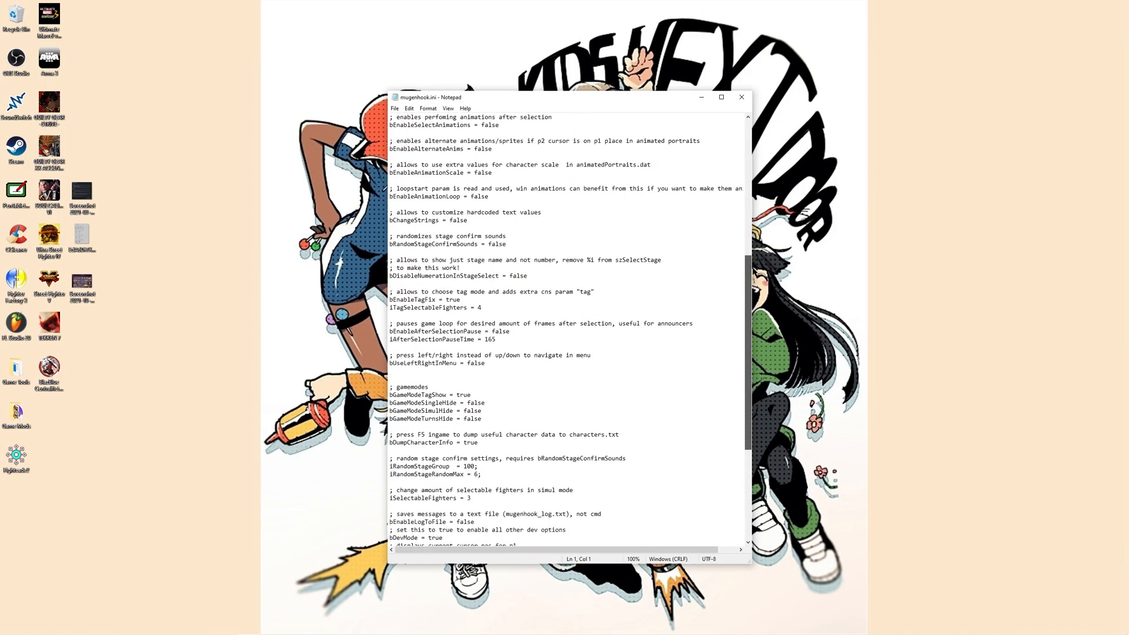
Change iTagSelectableFighters from 4 to 2 in mugenhook.ini.
scroll(down, 3)
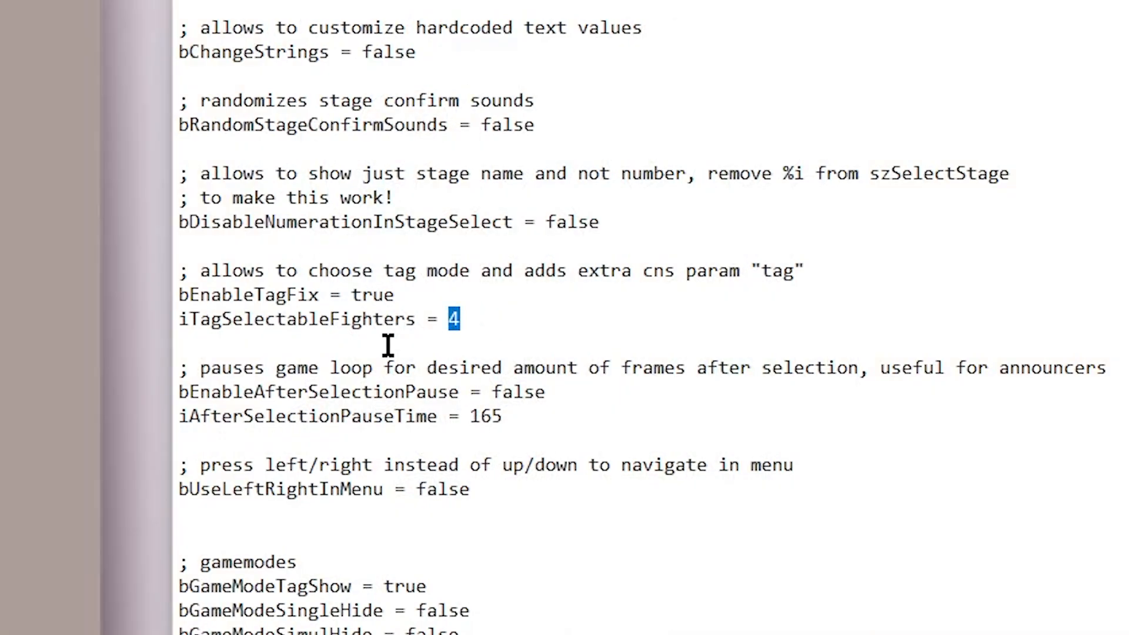
text(2)
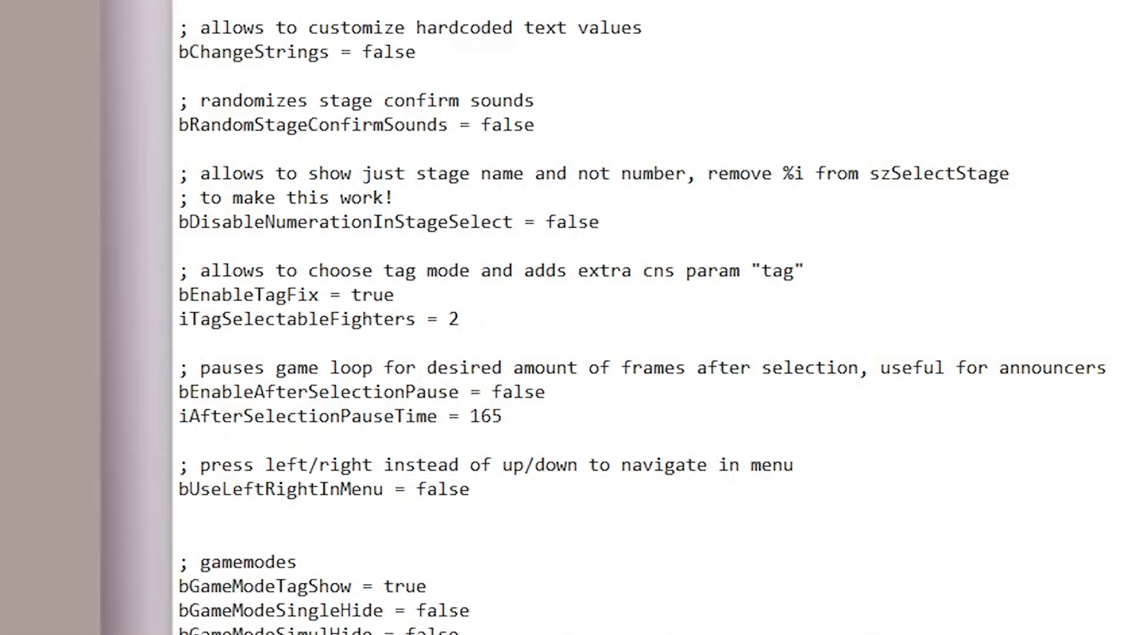